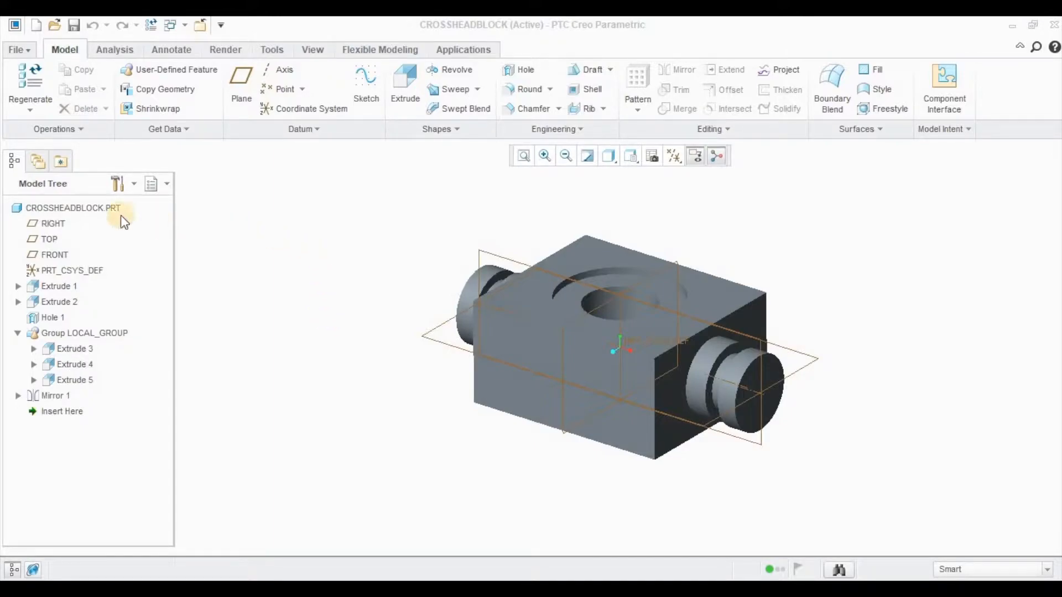
{"action": "mouse_move", "coordinate": [889, 371]}
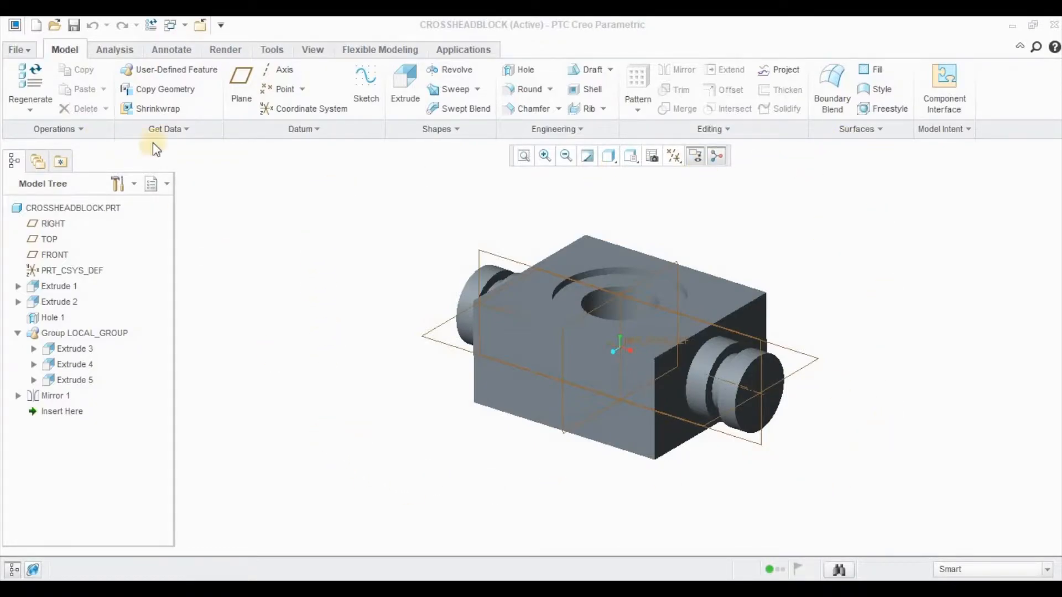
{"action": "mouse_move", "coordinate": [829, 540]}
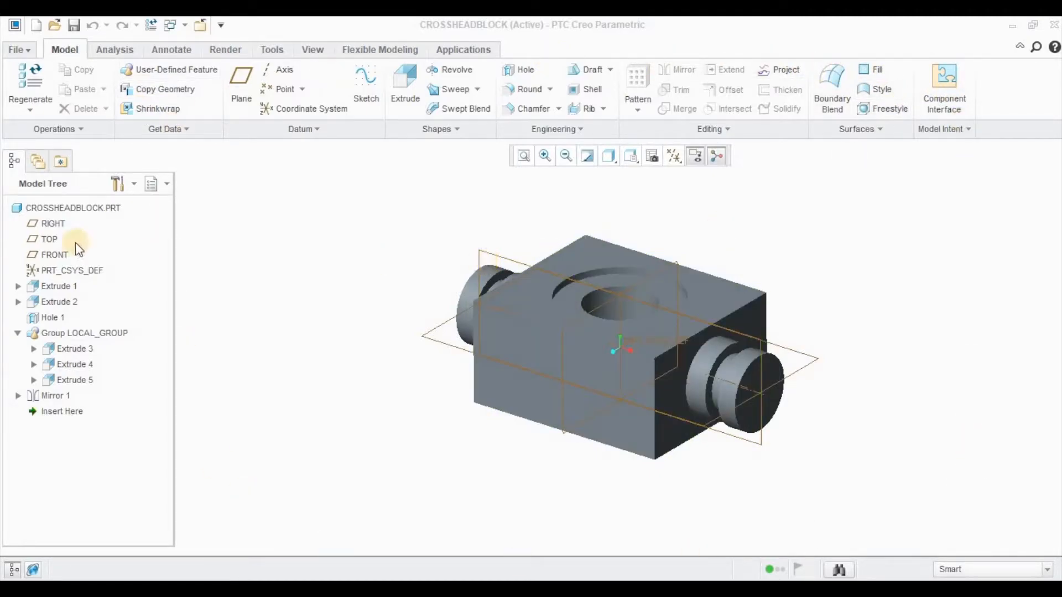
{"action": "mouse_move", "coordinate": [72, 197]}
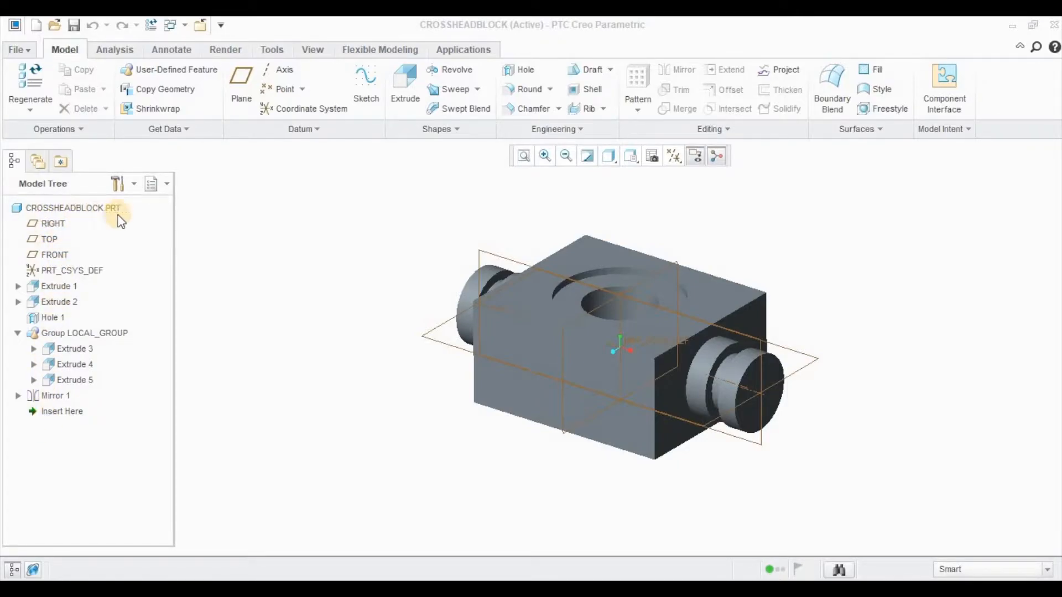
{"action": "mouse_move", "coordinate": [174, 223]}
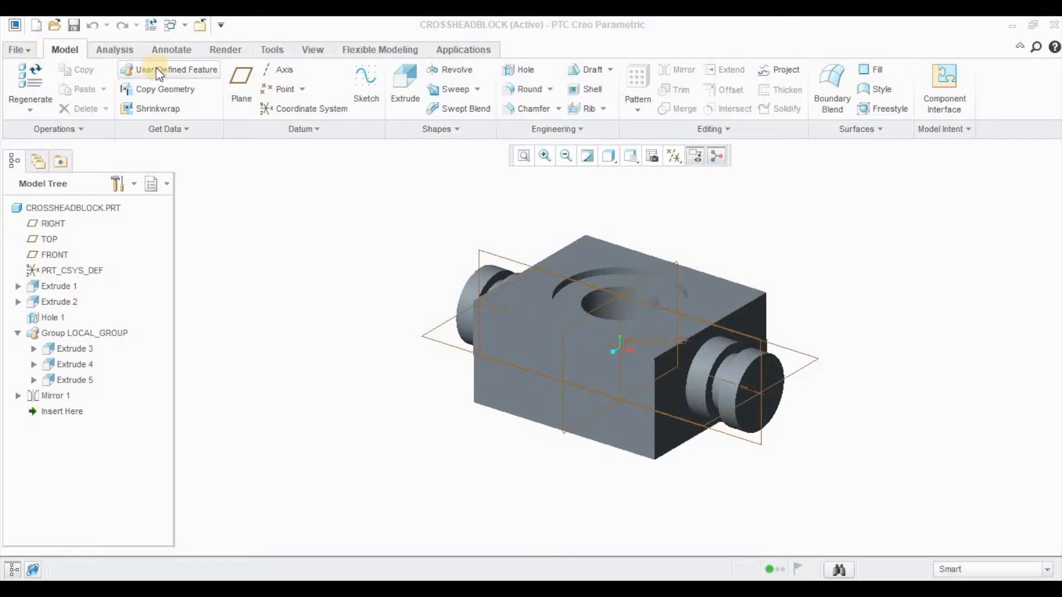
{"action": "mouse_move", "coordinate": [256, 120]}
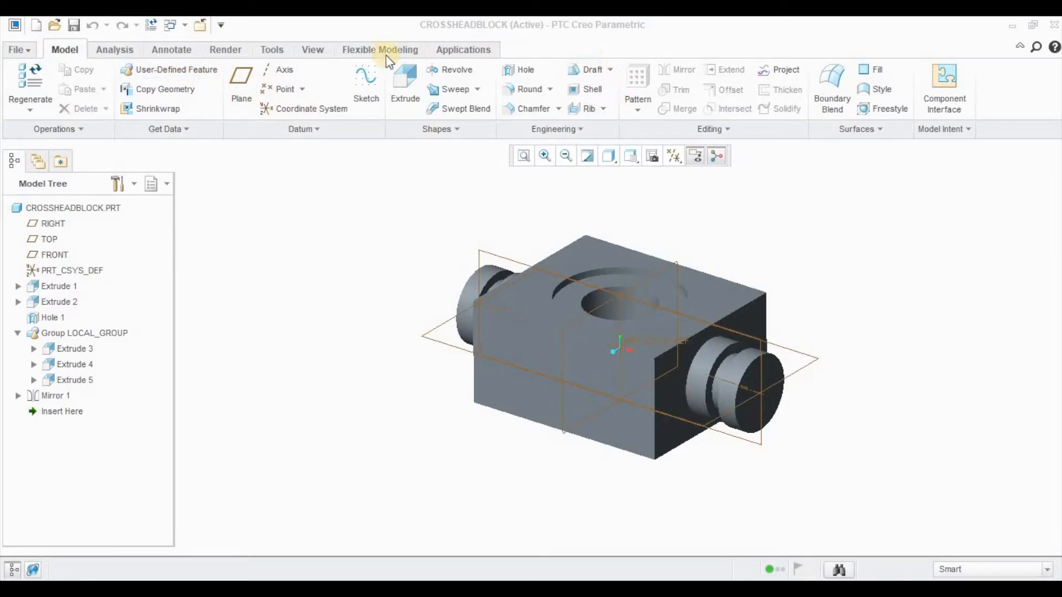
{"action": "mouse_move", "coordinate": [449, 70]}
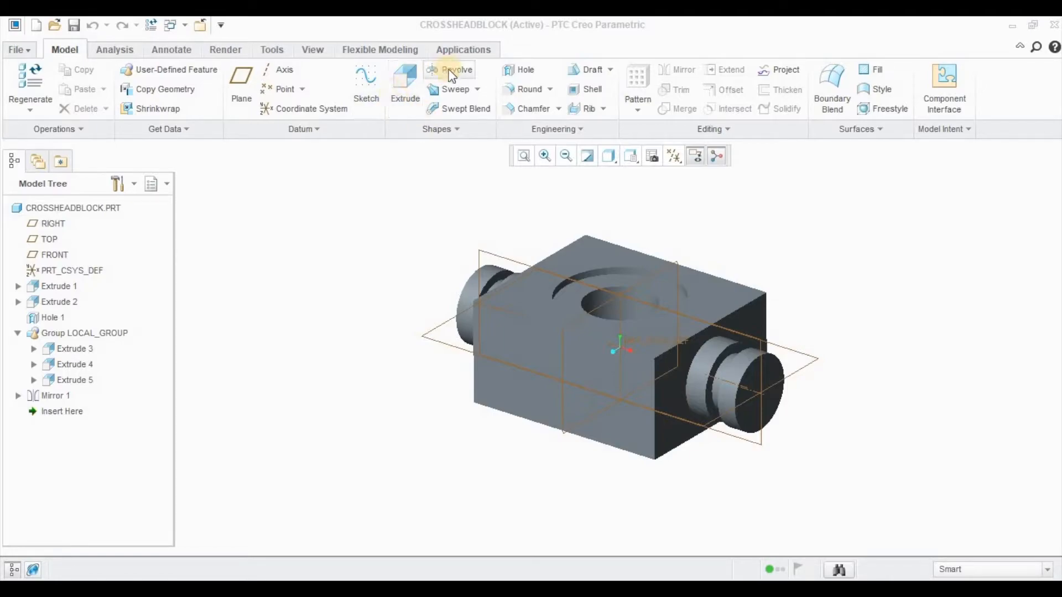
{"action": "mouse_move", "coordinate": [507, 78]}
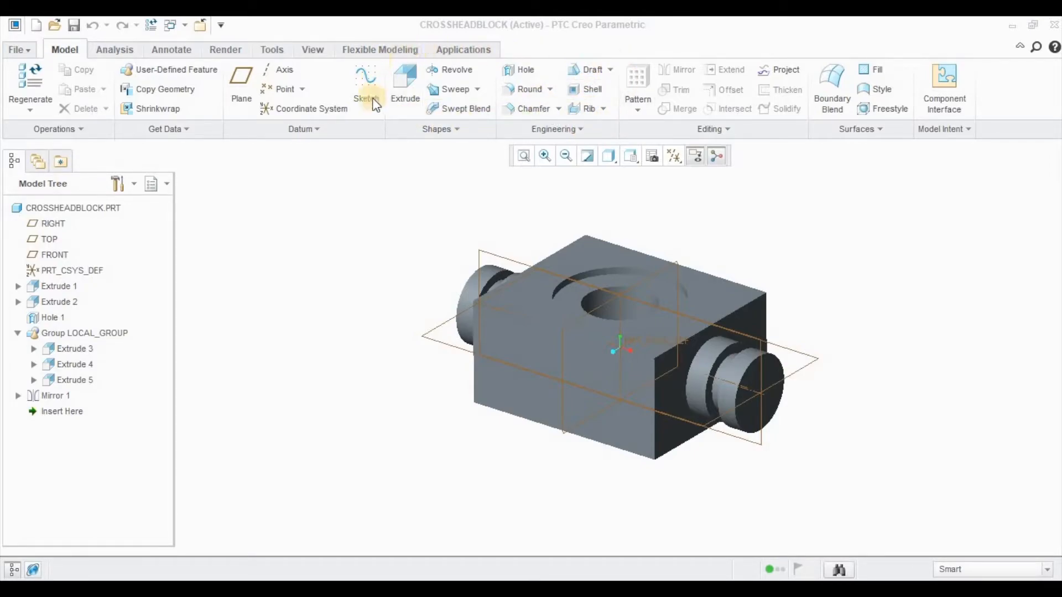
{"action": "mouse_move", "coordinate": [623, 58]}
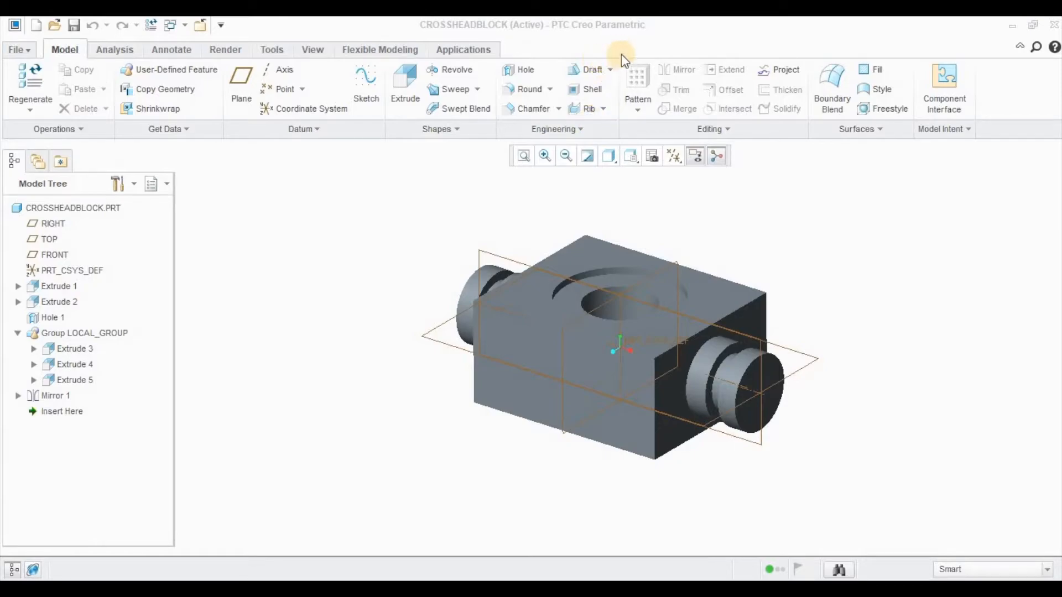
{"action": "mouse_move", "coordinate": [702, 130]}
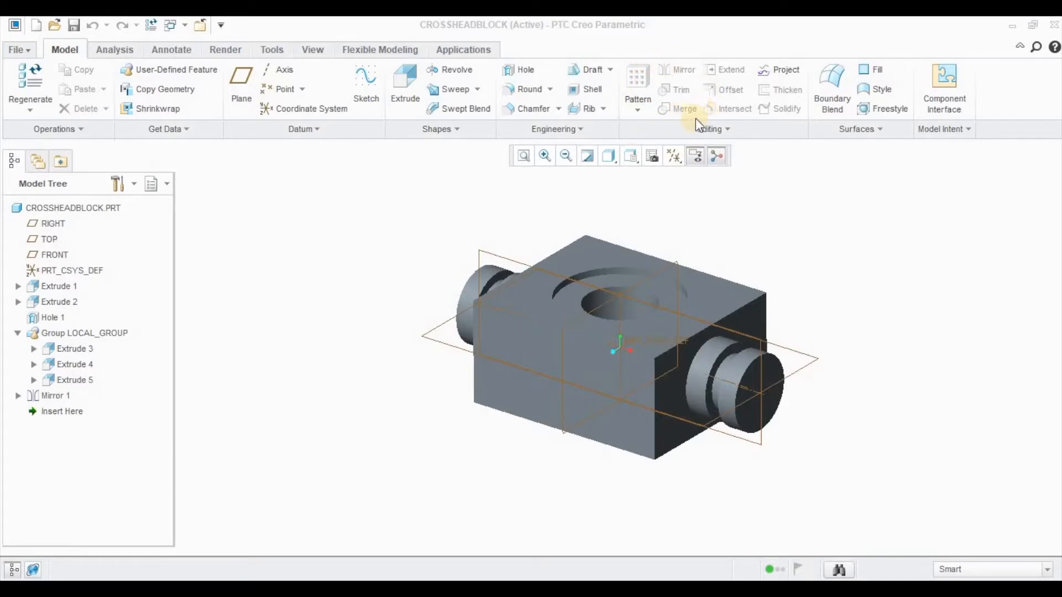
{"action": "mouse_move", "coordinate": [693, 52]}
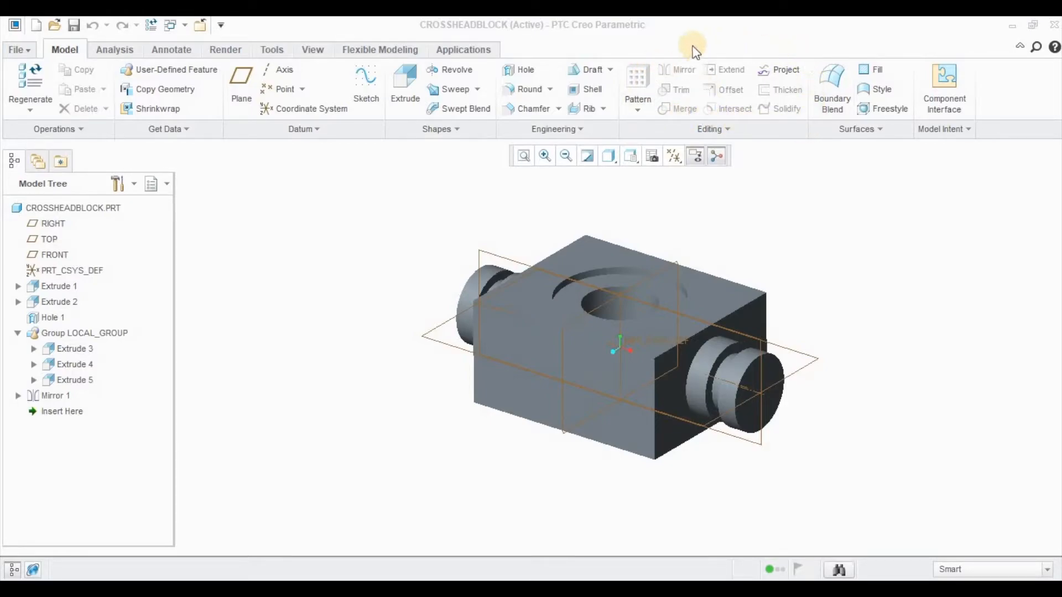
{"action": "mouse_move", "coordinate": [74, 130]}
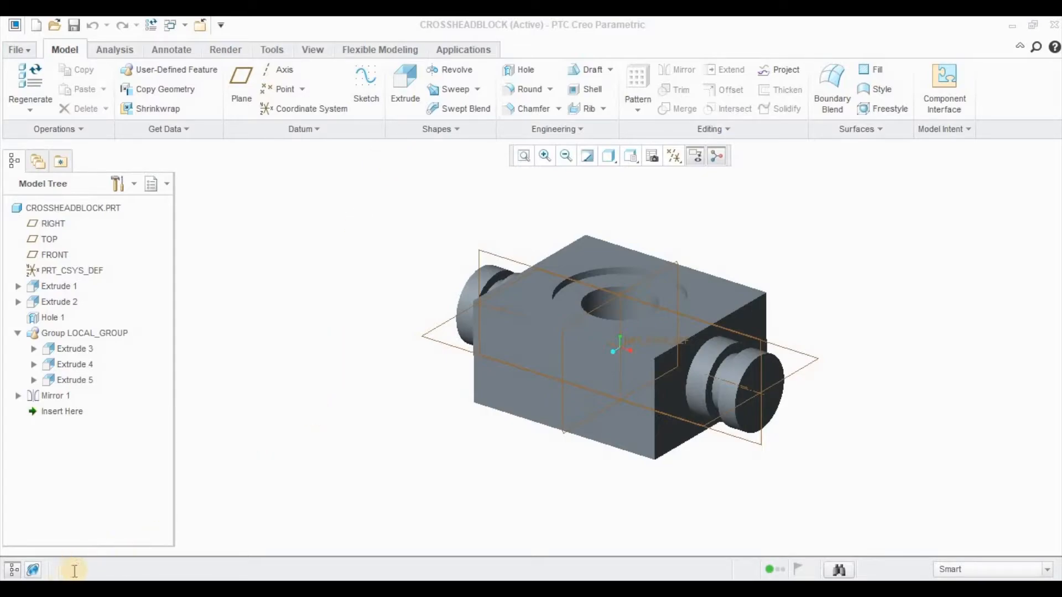
{"action": "mouse_move", "coordinate": [530, 567]}
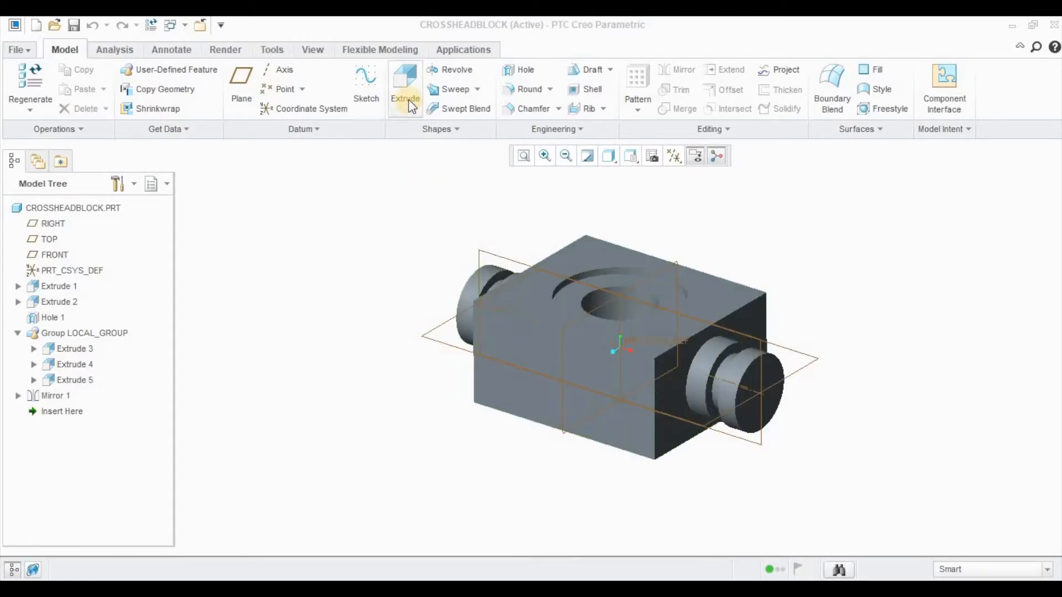
Start and cancel a new extrusion, then select the RIGHT datum plane
{"action": "left_click", "coordinate": [405, 88]}
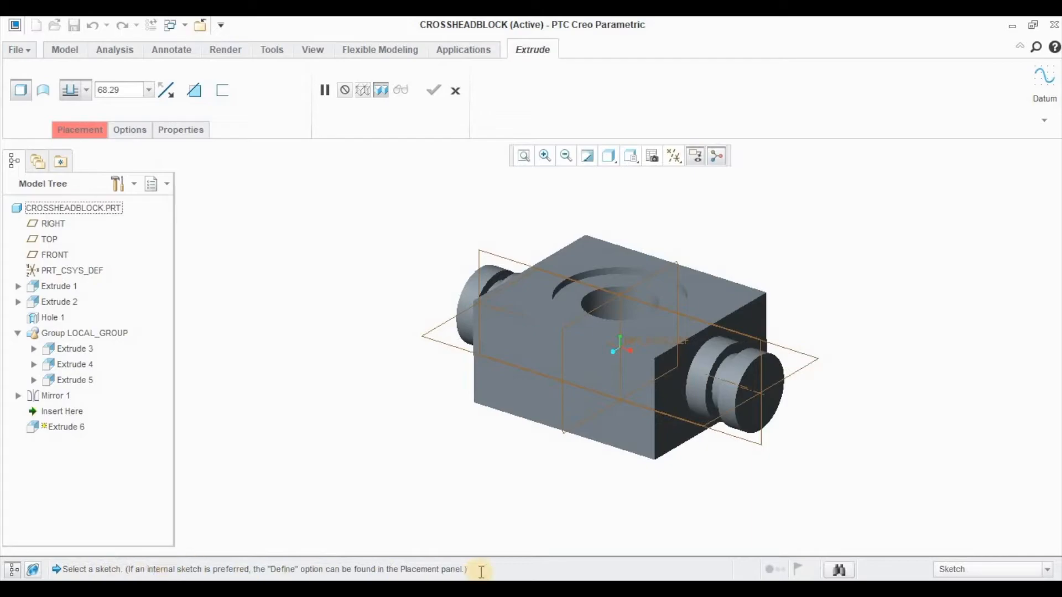
{"action": "mouse_move", "coordinate": [105, 562]}
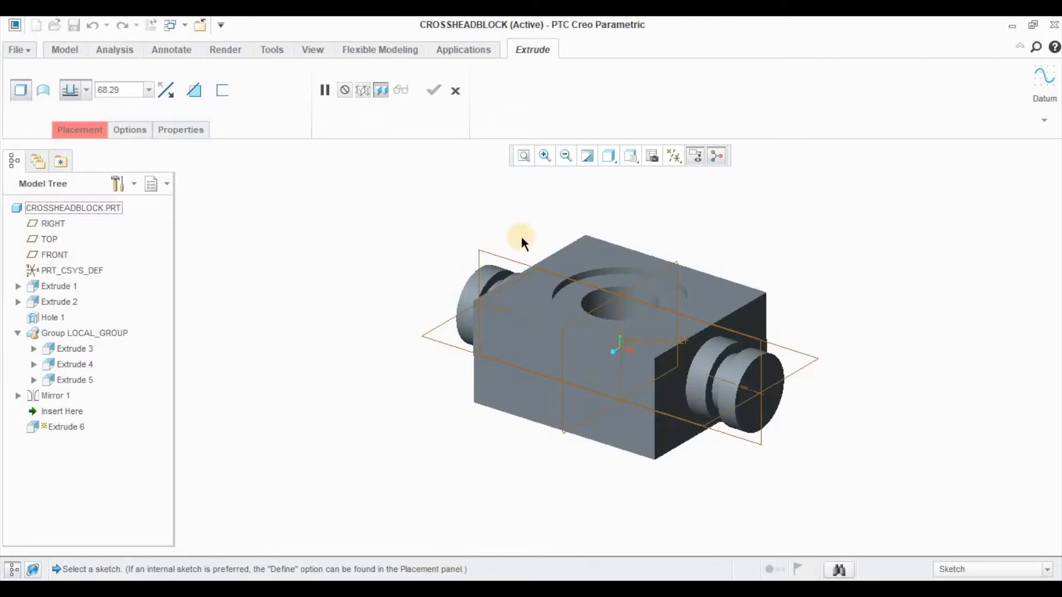
{"action": "left_click", "coordinate": [455, 90]}
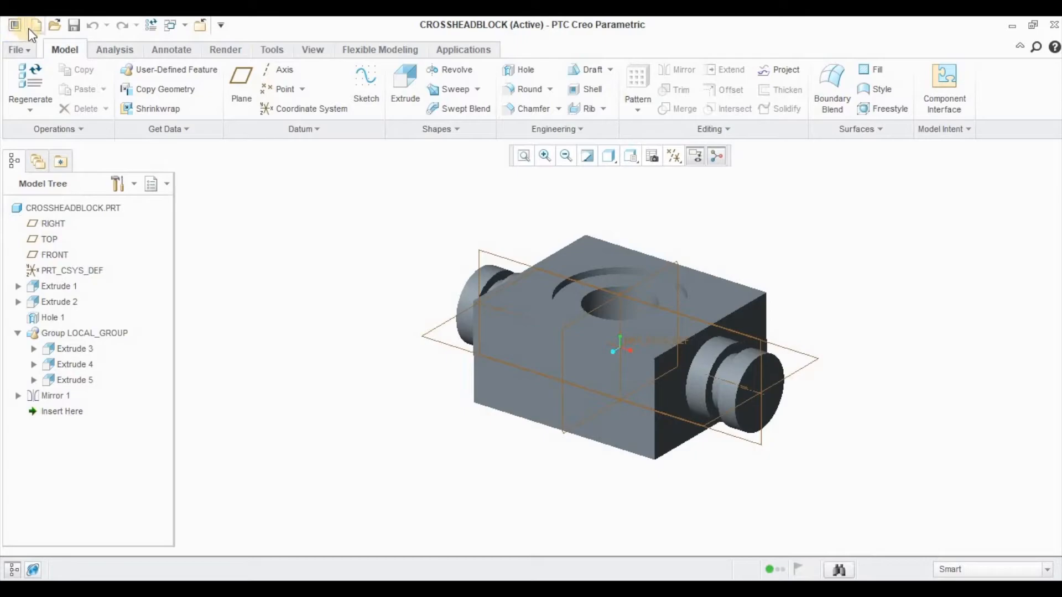
{"action": "mouse_move", "coordinate": [54, 24]}
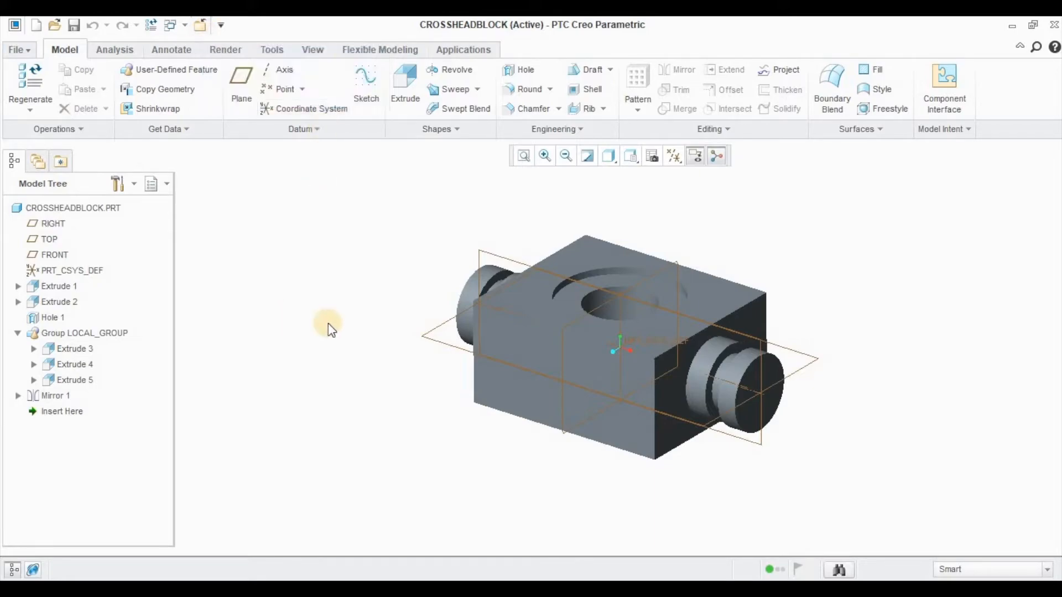
{"action": "mouse_move", "coordinate": [1008, 345]}
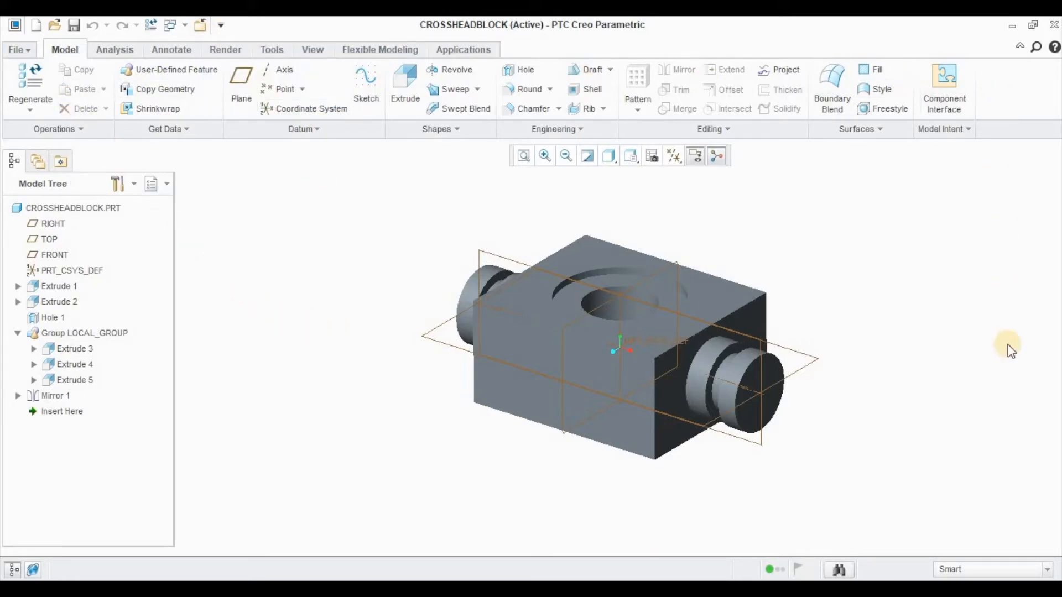
{"action": "mouse_move", "coordinate": [787, 215]}
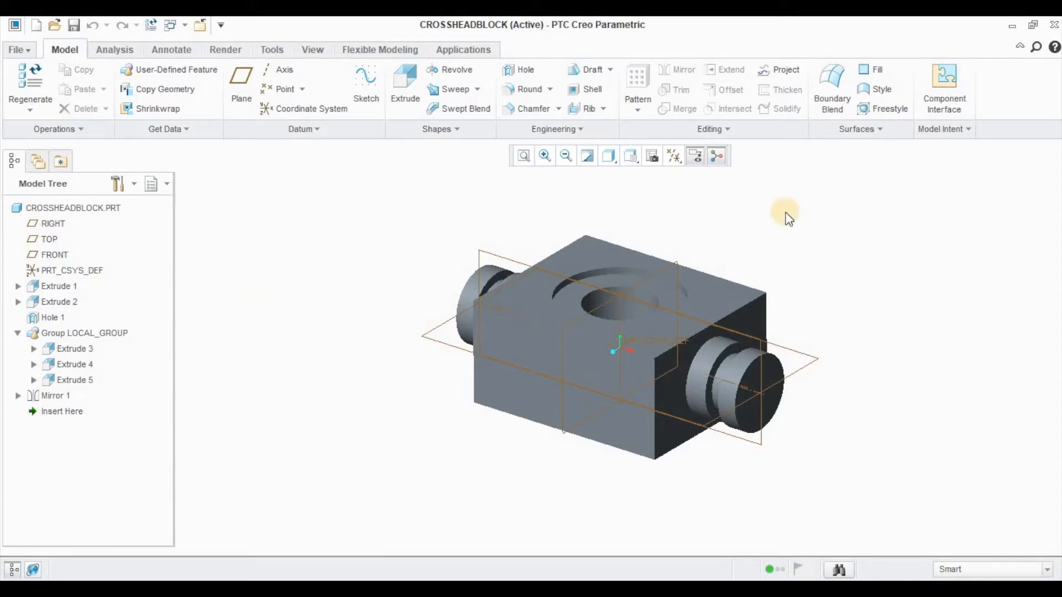
{"action": "mouse_move", "coordinate": [498, 261]}
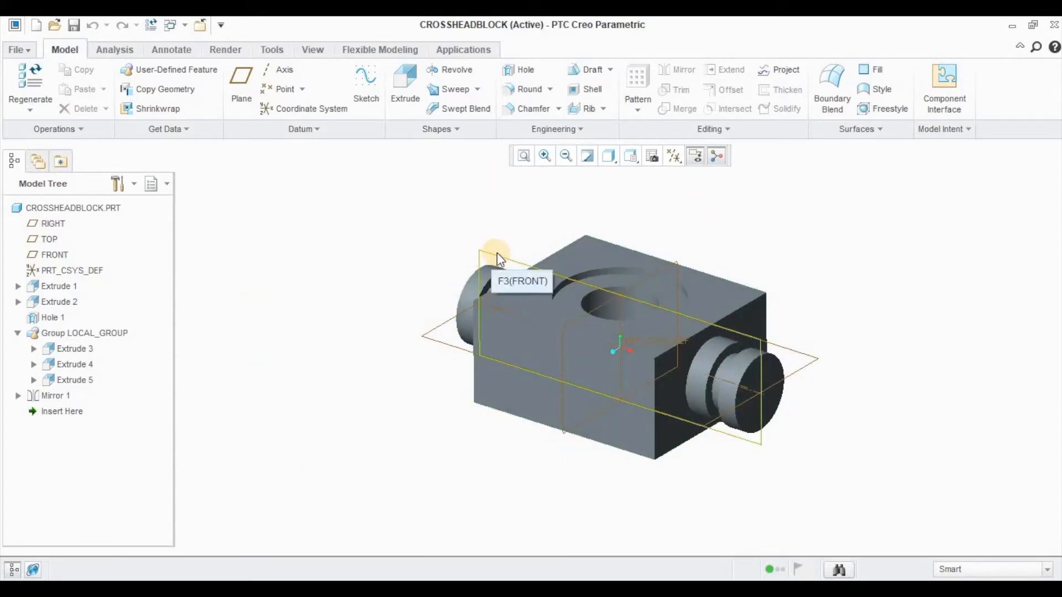
{"action": "left_click", "coordinate": [650, 265]}
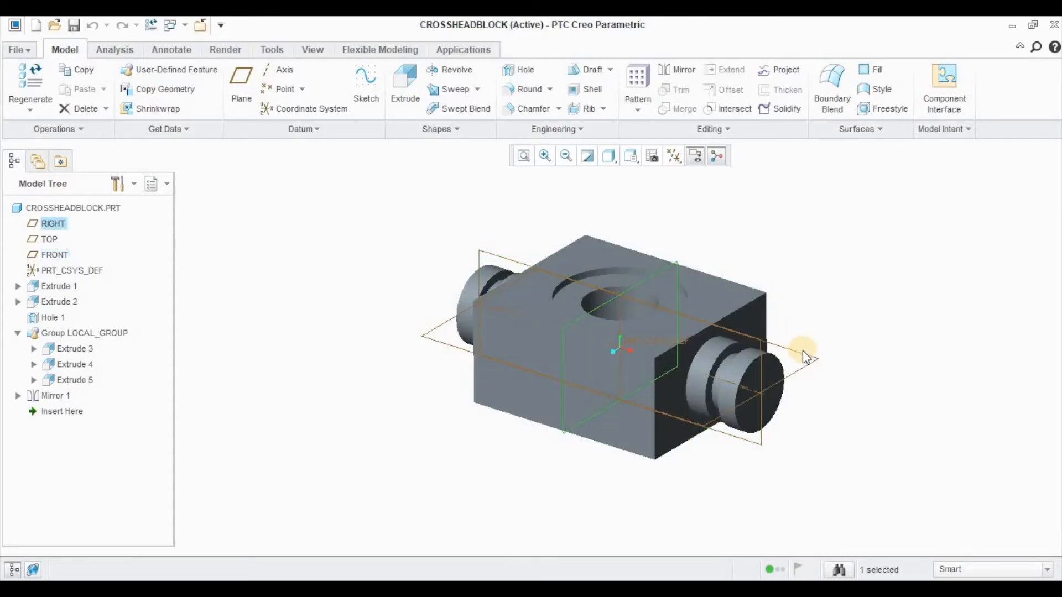
Select the TOP datum and orient the crosshead block normal to it
{"action": "left_click", "coordinate": [48, 239]}
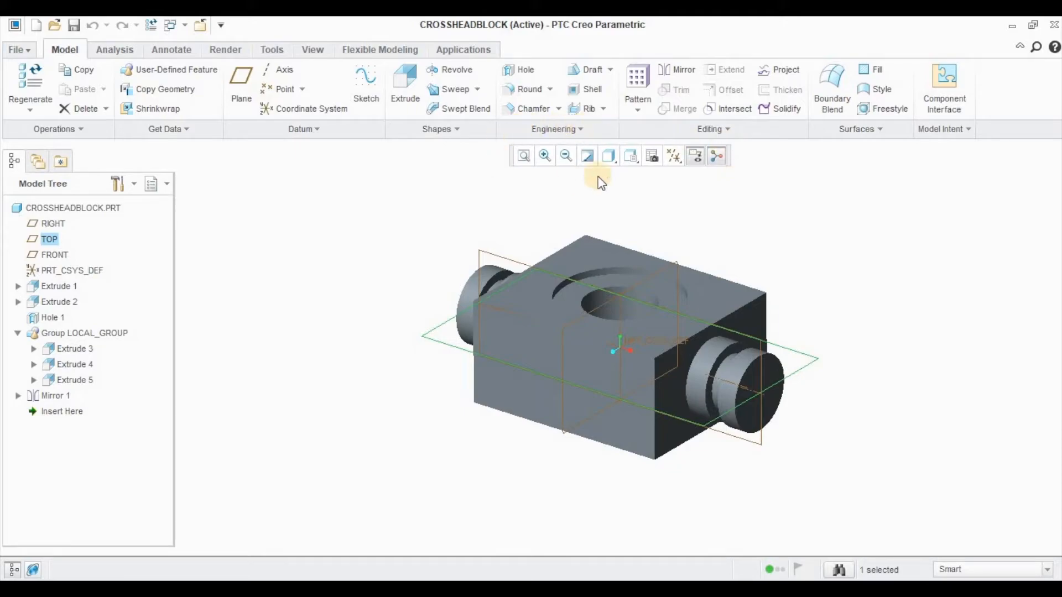
{"action": "left_click", "coordinate": [630, 155]}
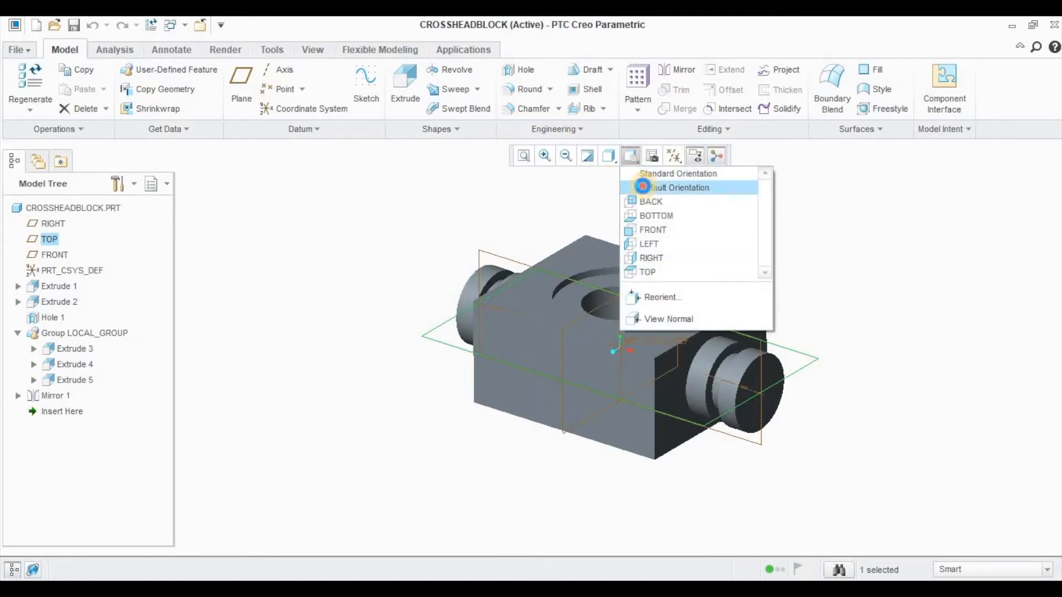
{"action": "left_click", "coordinate": [675, 188]}
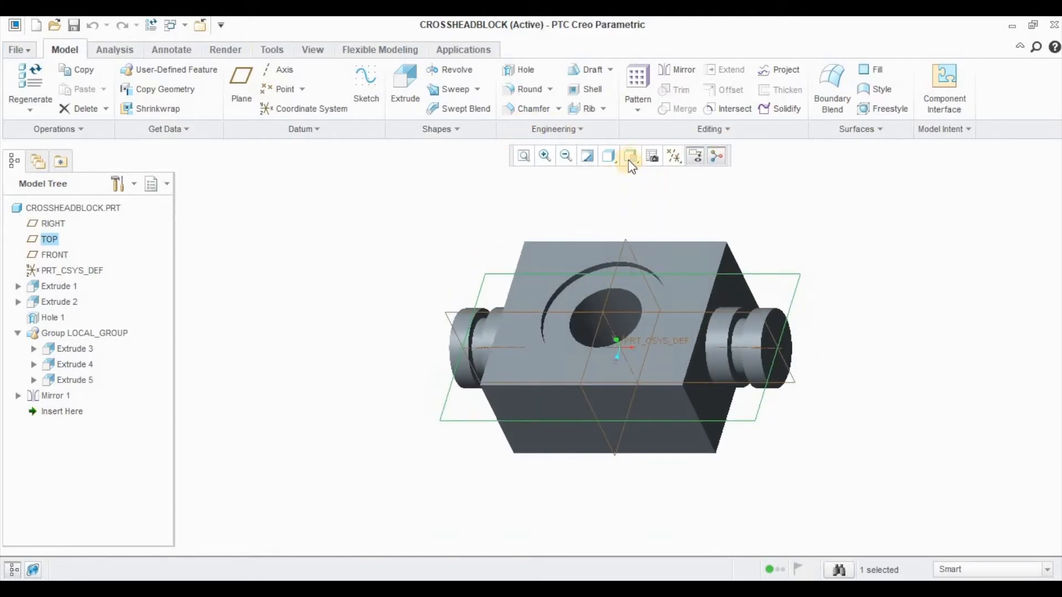
{"action": "left_click", "coordinate": [629, 156]}
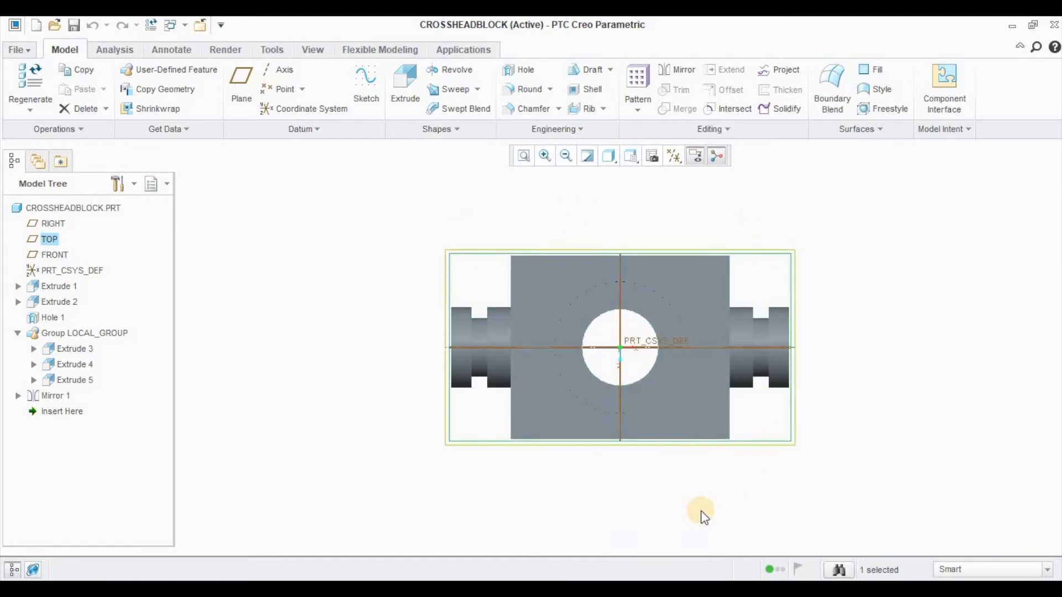
{"action": "left_click", "coordinate": [631, 156]}
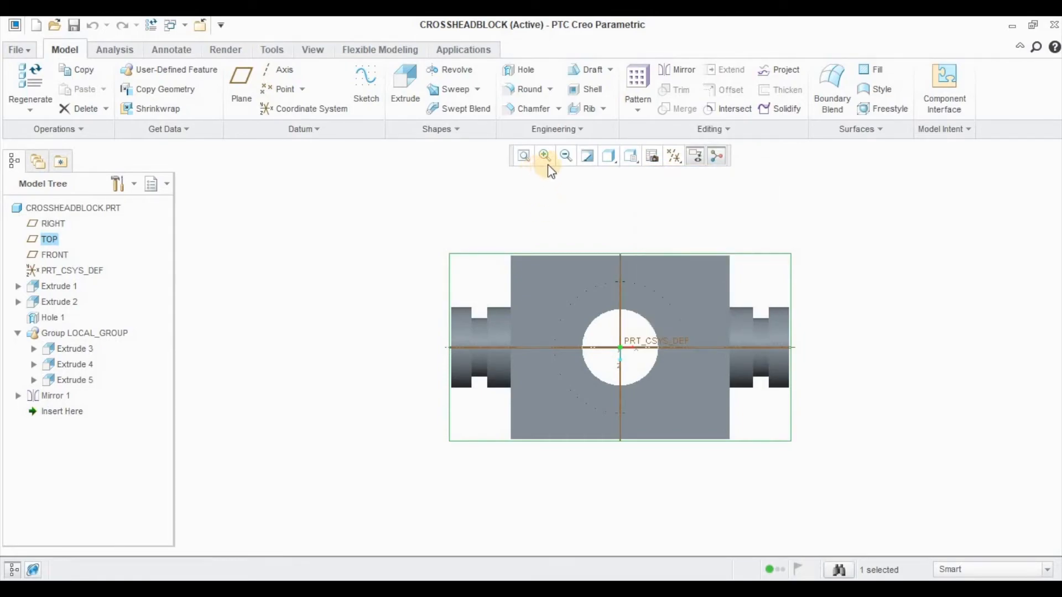
Box-zoom on the hole and left boss, zoom back out, then refit the whole block
{"action": "left_click", "coordinate": [631, 156]}
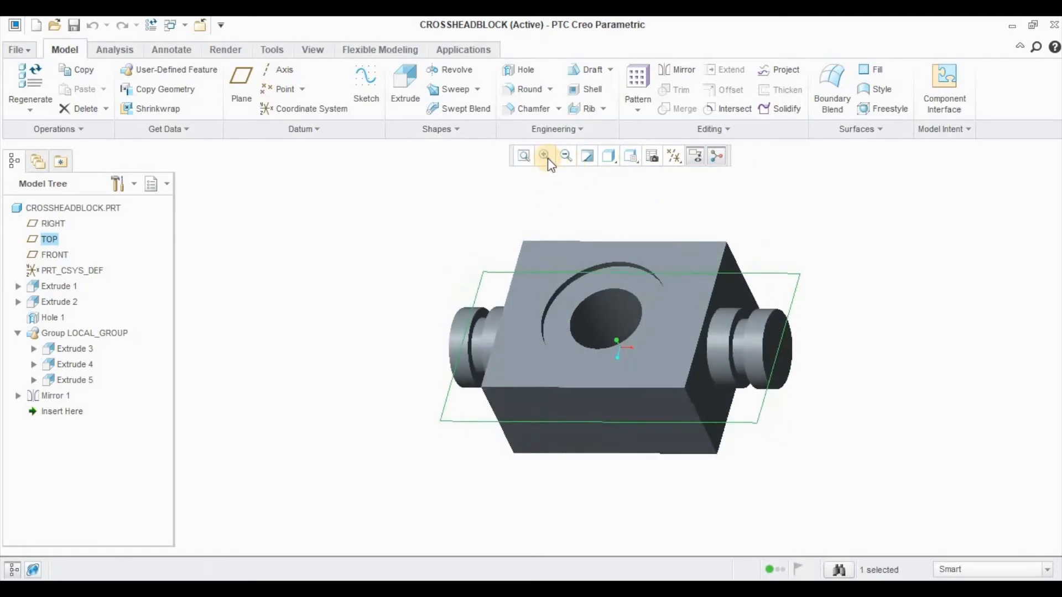
{"action": "left_click", "coordinate": [544, 156]}
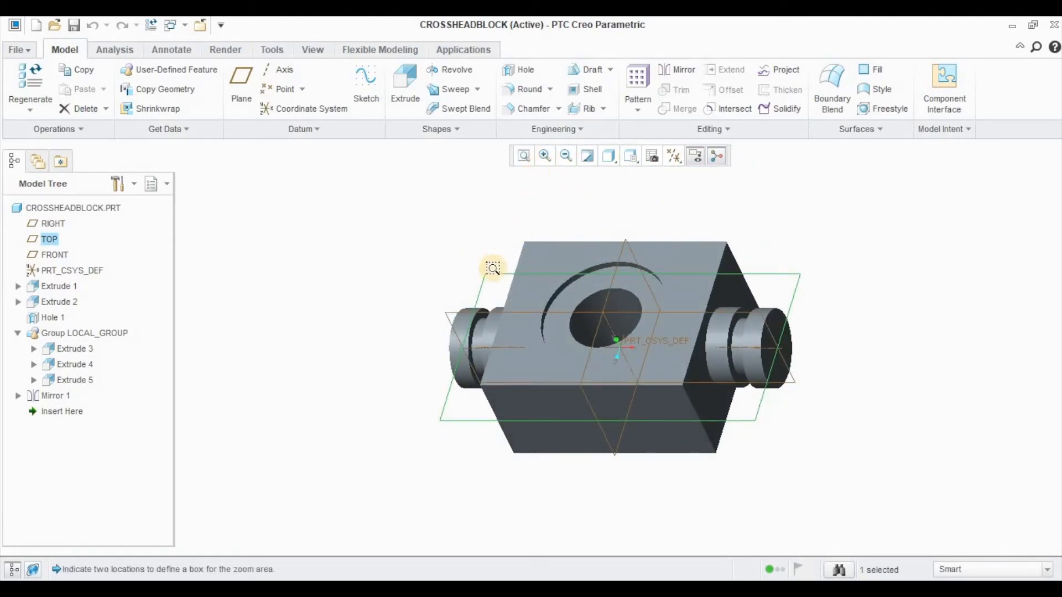
{"action": "left_click_drag", "start_coordinate": [493, 266], "coordinate": [630, 413]}
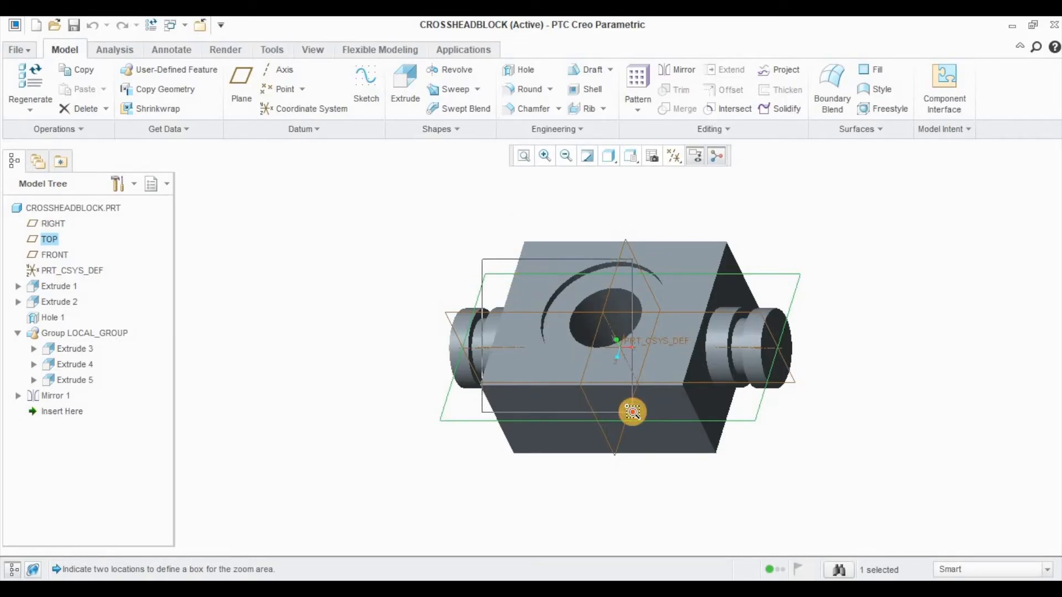
{"action": "left_click", "coordinate": [543, 156]}
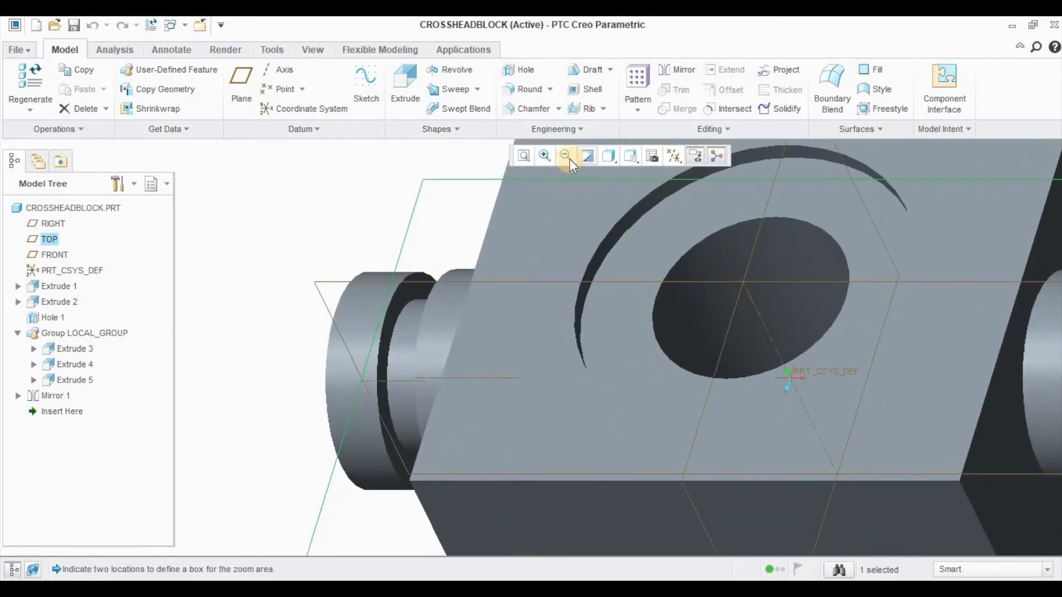
{"action": "left_click", "coordinate": [565, 156]}
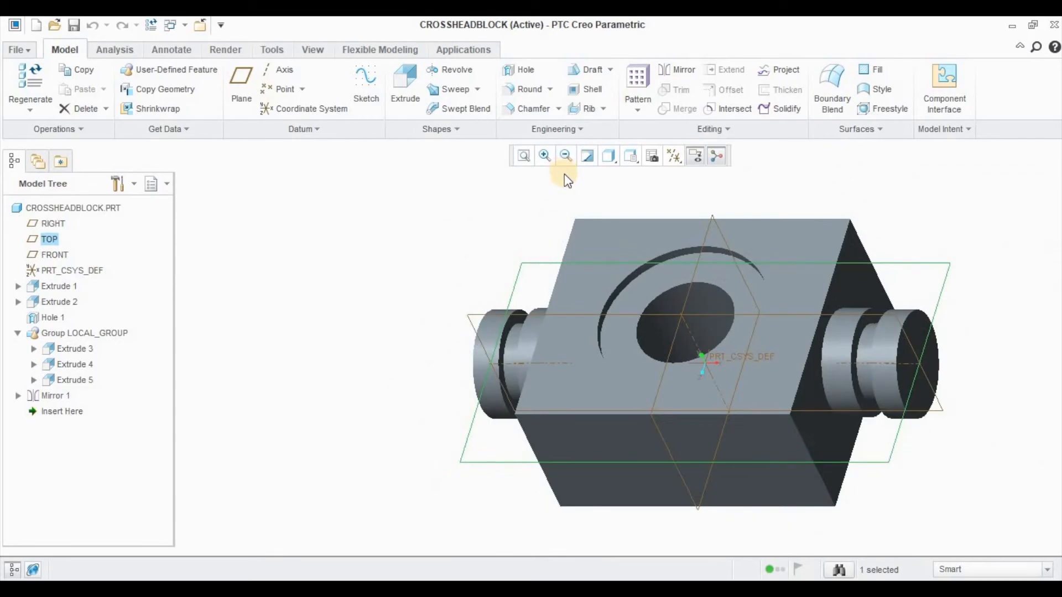
{"action": "mouse_move", "coordinate": [522, 156]}
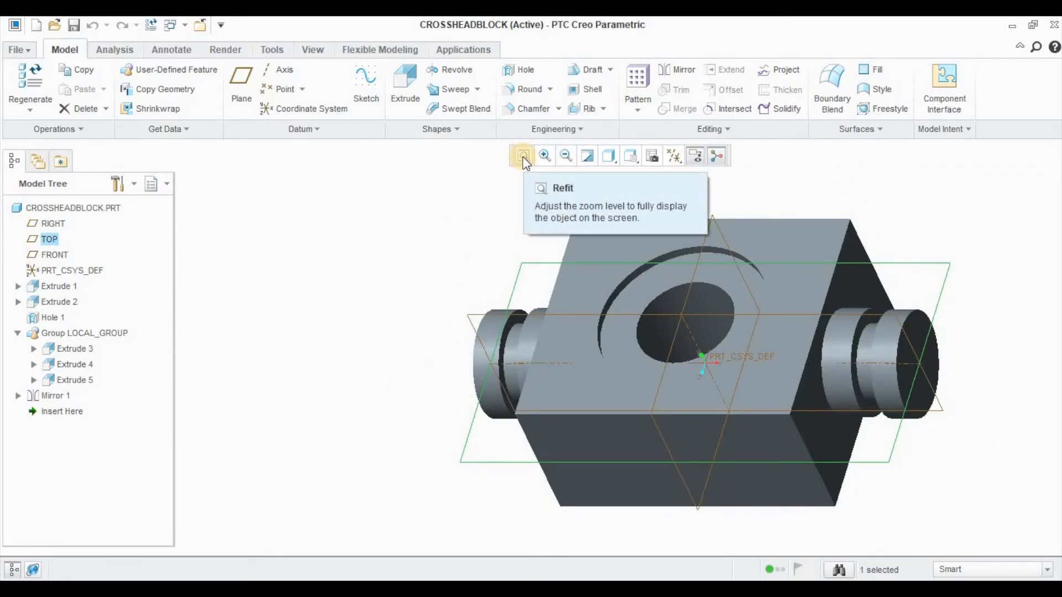
{"action": "left_click", "coordinate": [522, 156]}
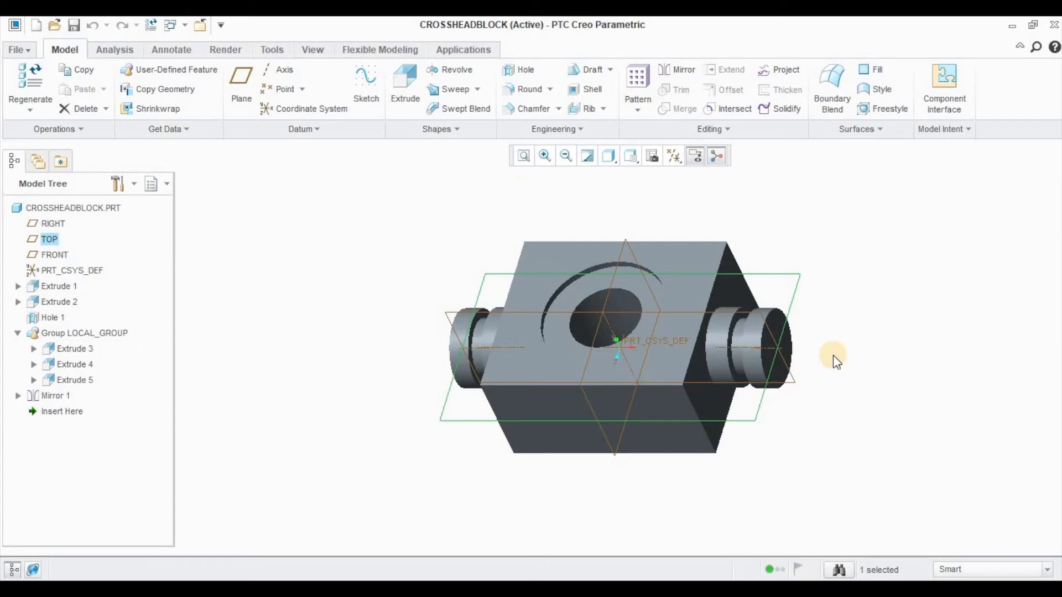
{"action": "mouse_move", "coordinate": [669, 204]}
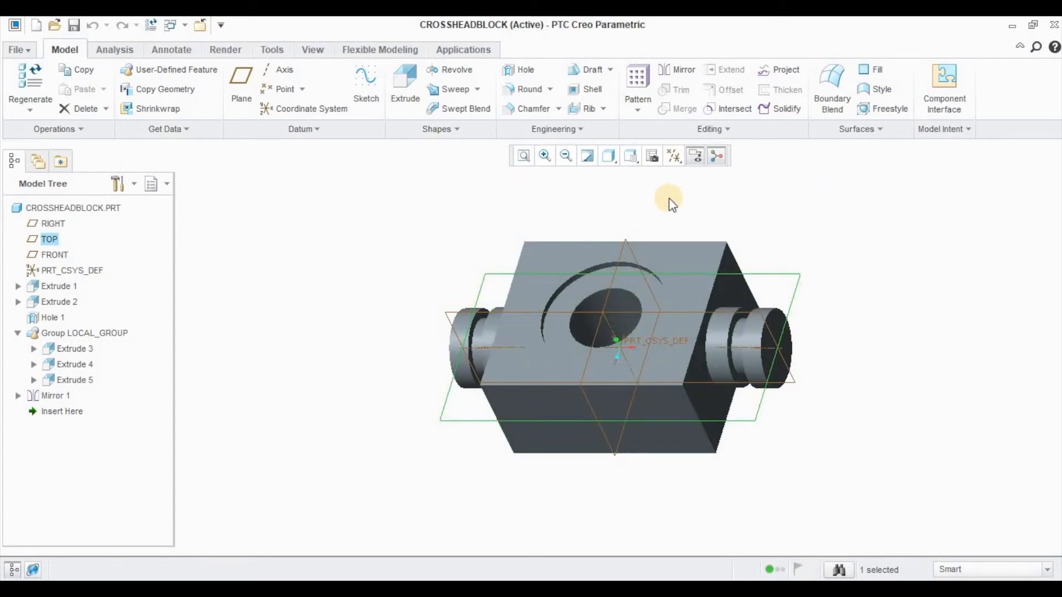
{"action": "mouse_move", "coordinate": [673, 155]}
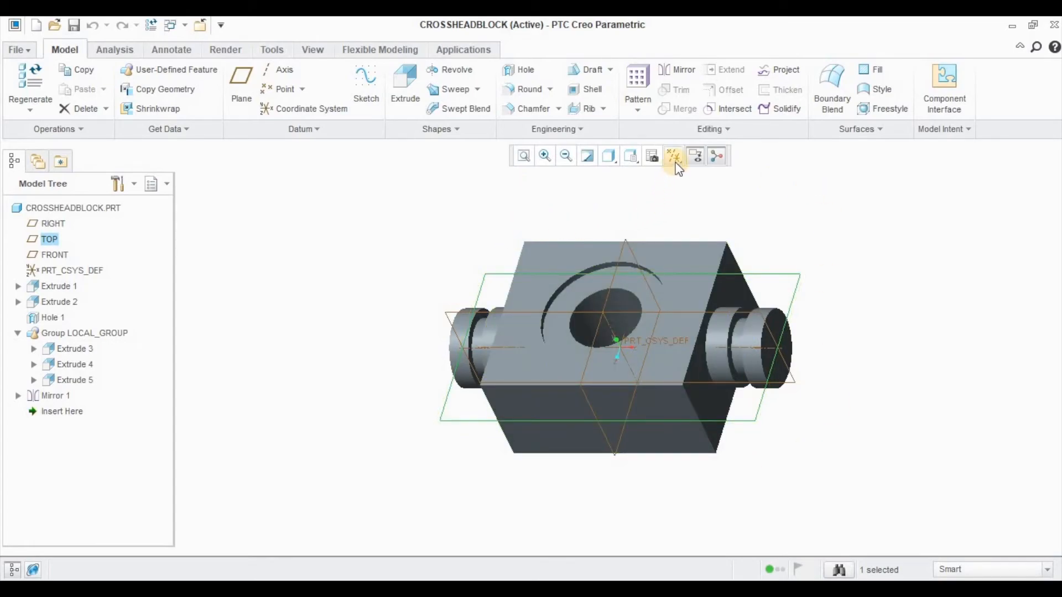
{"action": "mouse_move", "coordinate": [673, 156]}
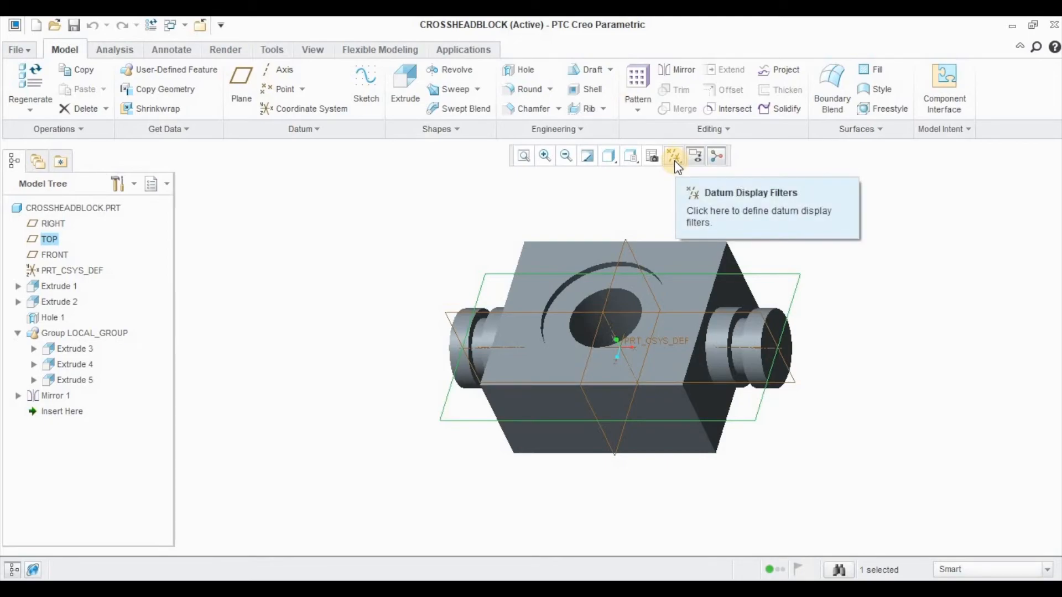
{"action": "left_click", "coordinate": [674, 156]}
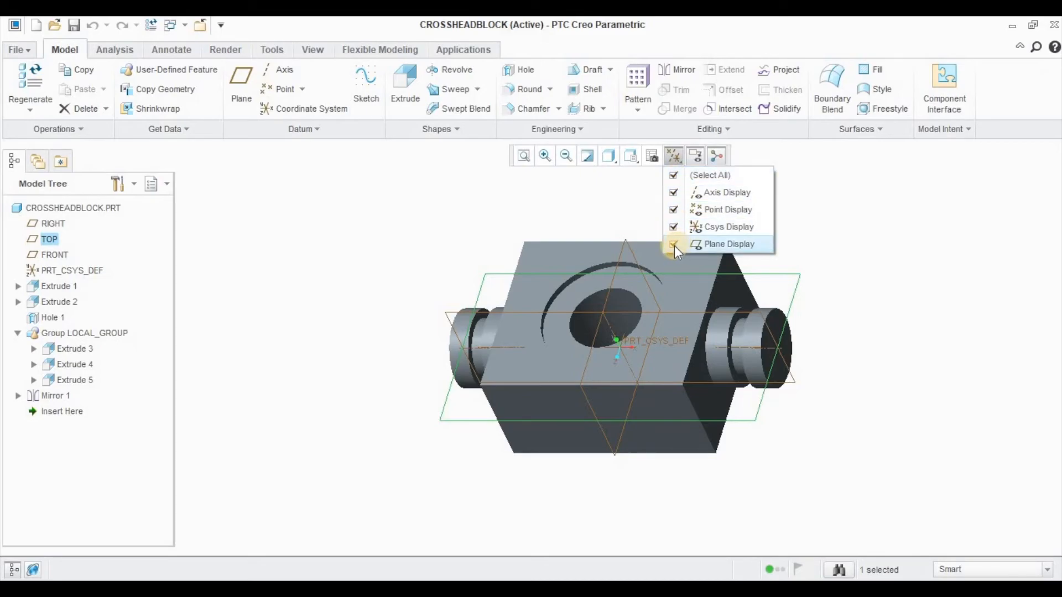
{"action": "left_click", "coordinate": [673, 244]}
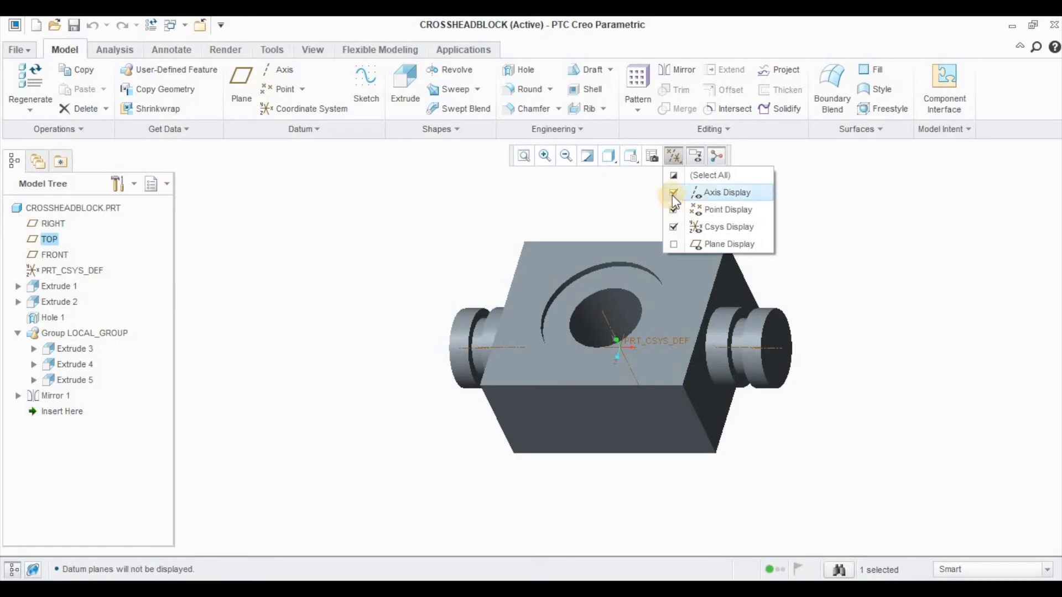
{"action": "left_click", "coordinate": [673, 192]}
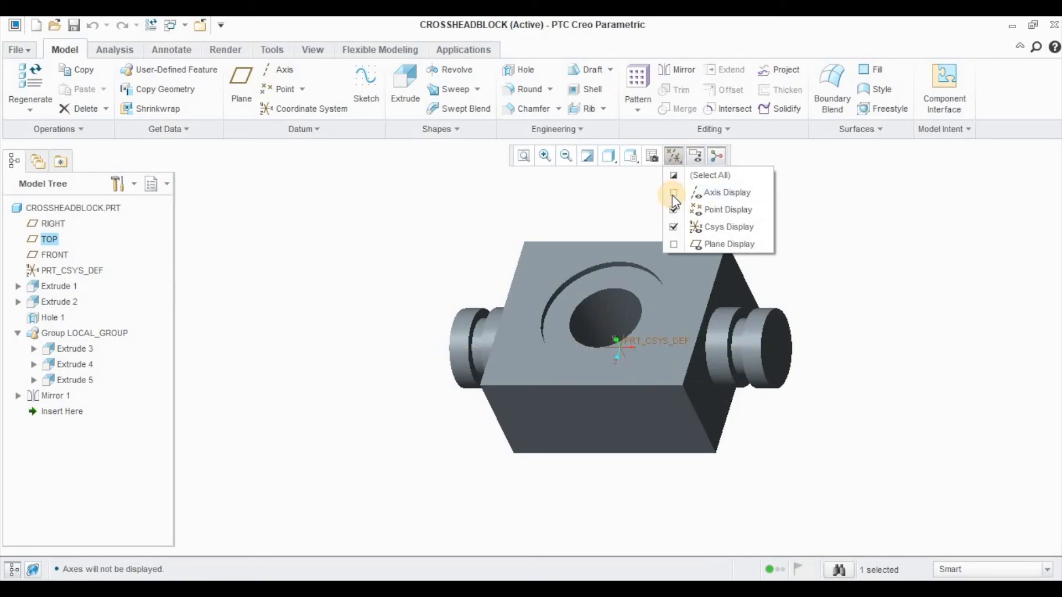
{"action": "left_click", "coordinate": [673, 227]}
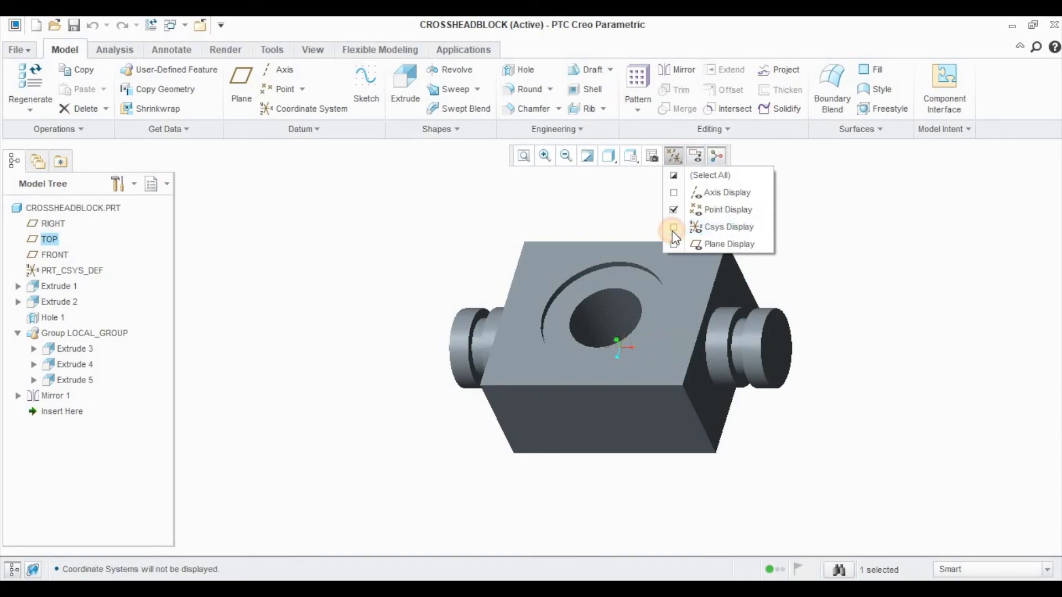
{"action": "left_click", "coordinate": [673, 227]}
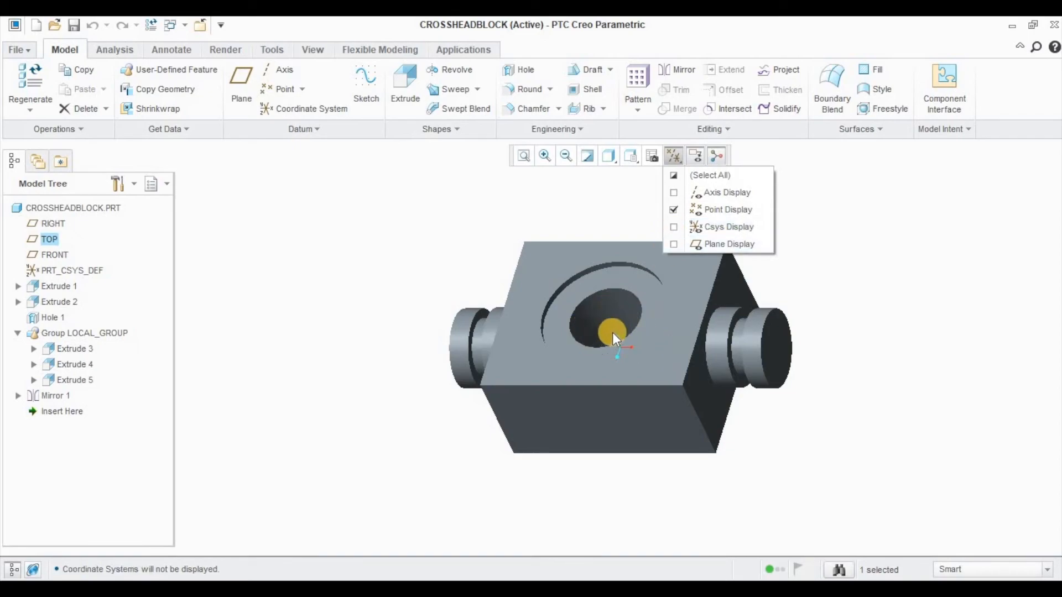
{"action": "left_click", "coordinate": [674, 226]}
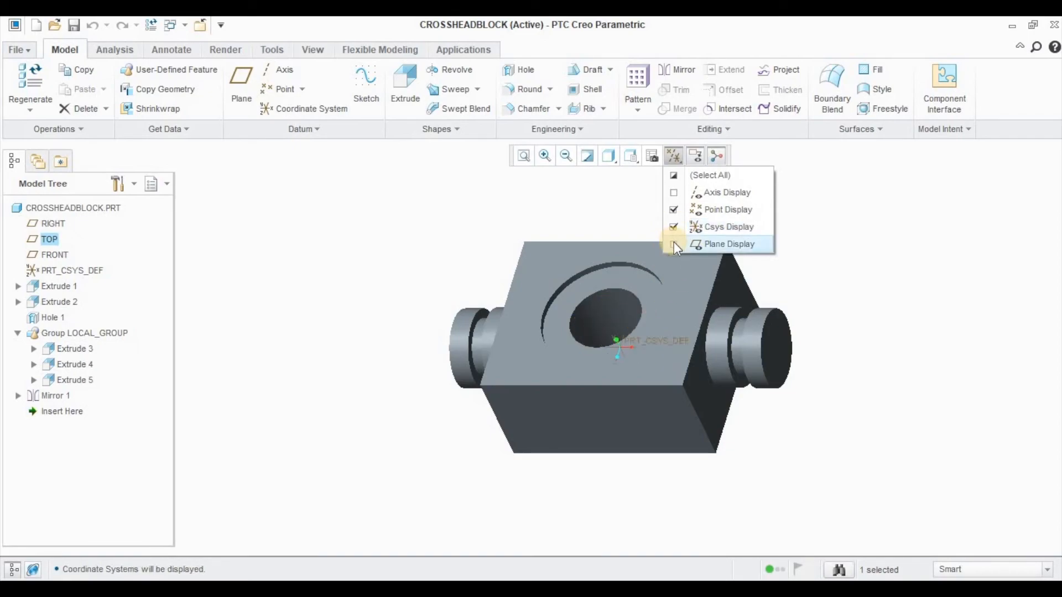
{"action": "left_click", "coordinate": [673, 244]}
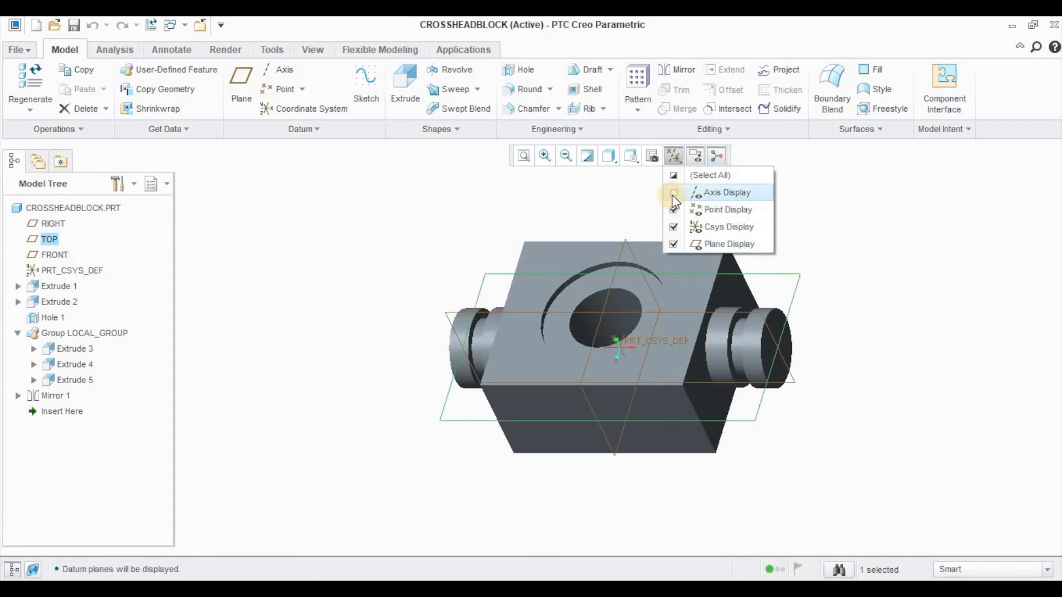
{"action": "left_click", "coordinate": [674, 193]}
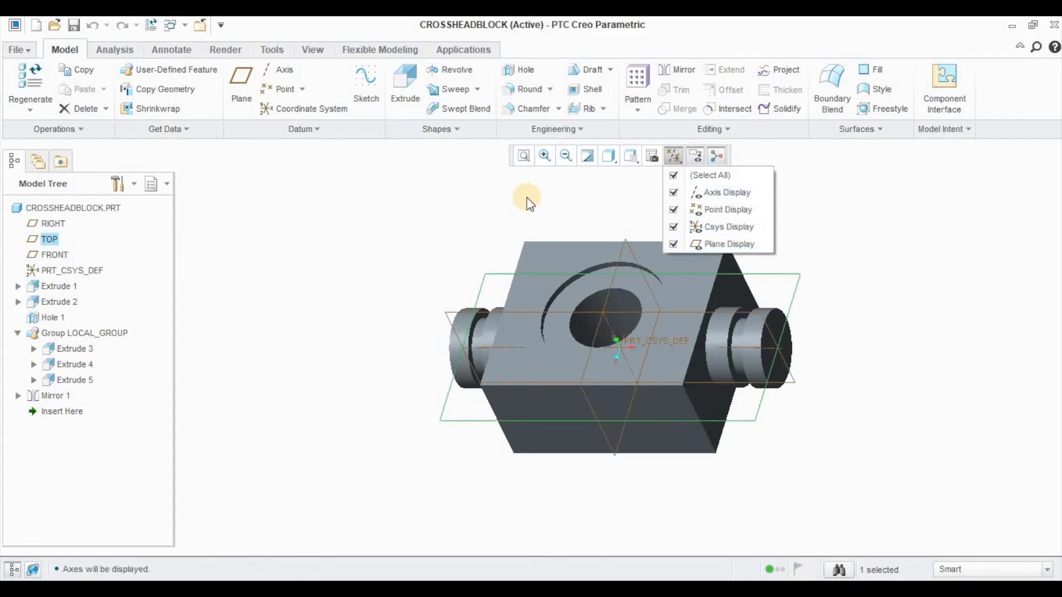
{"action": "mouse_move", "coordinate": [516, 210]}
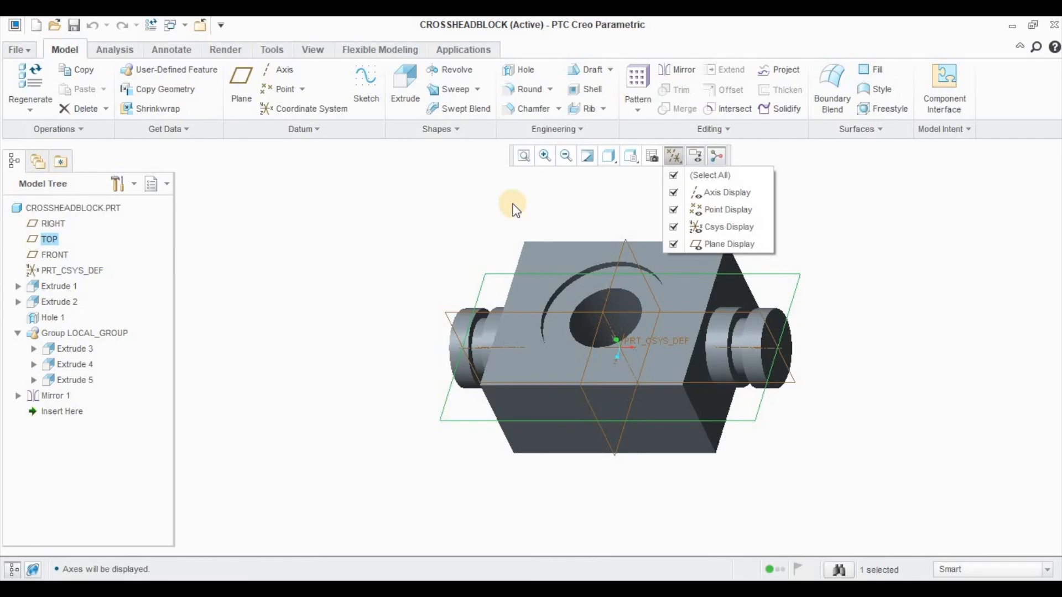
{"action": "mouse_move", "coordinate": [513, 208]}
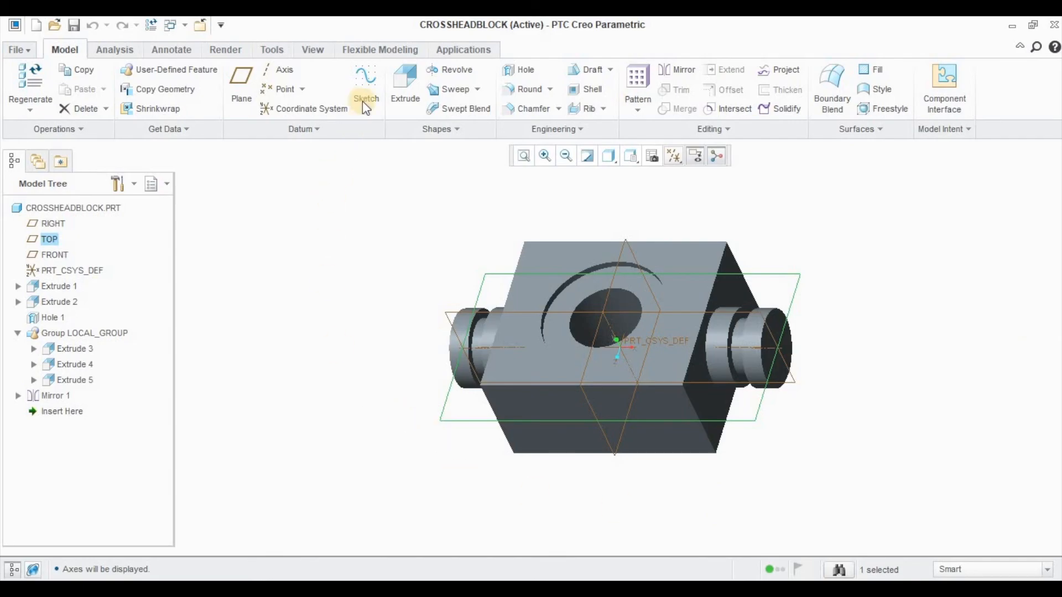
{"action": "mouse_move", "coordinate": [485, 449]}
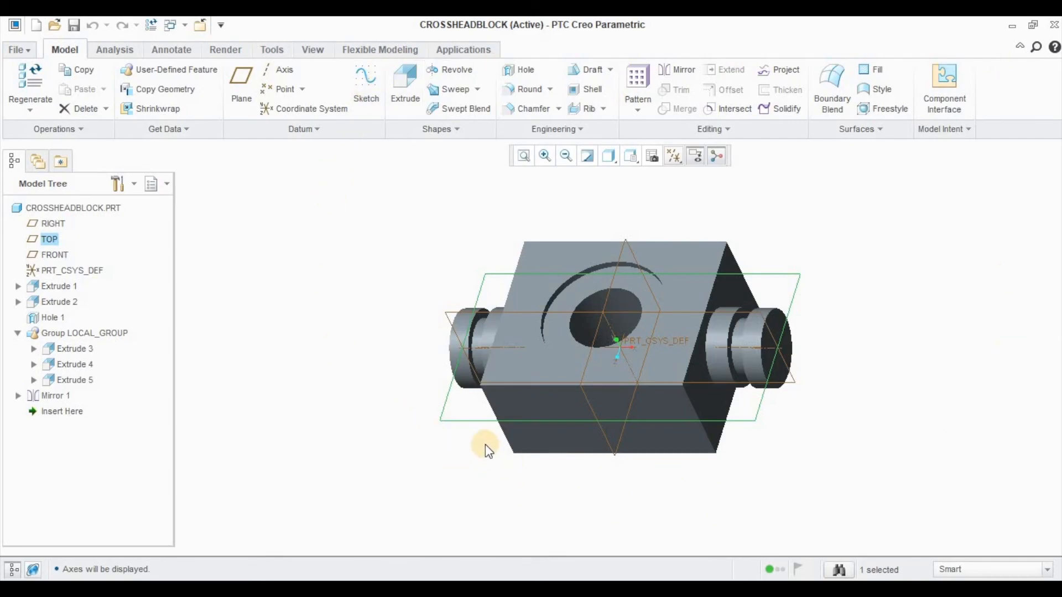
{"action": "mouse_move", "coordinate": [464, 458]}
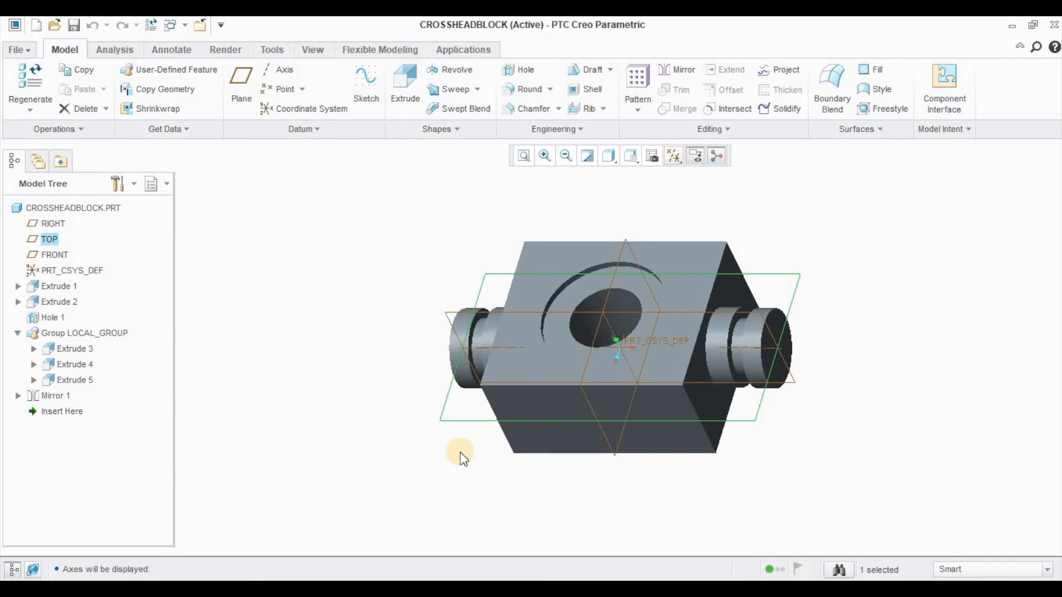